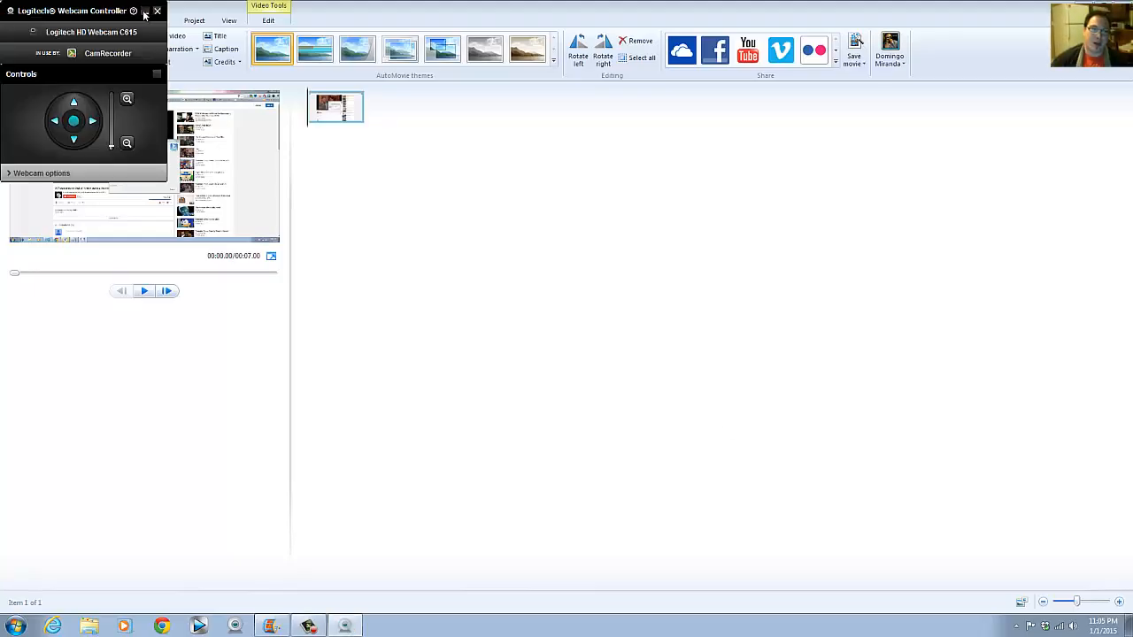
Step: Close the Logitech Webcam Controller window
click(158, 10)
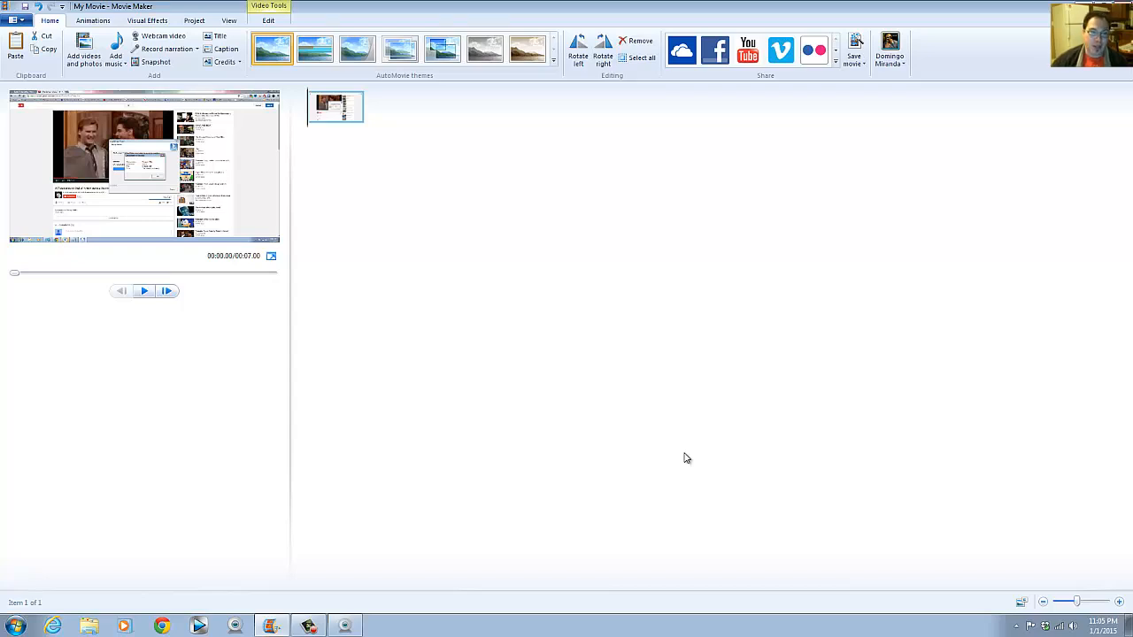
mouse_move(288, 138)
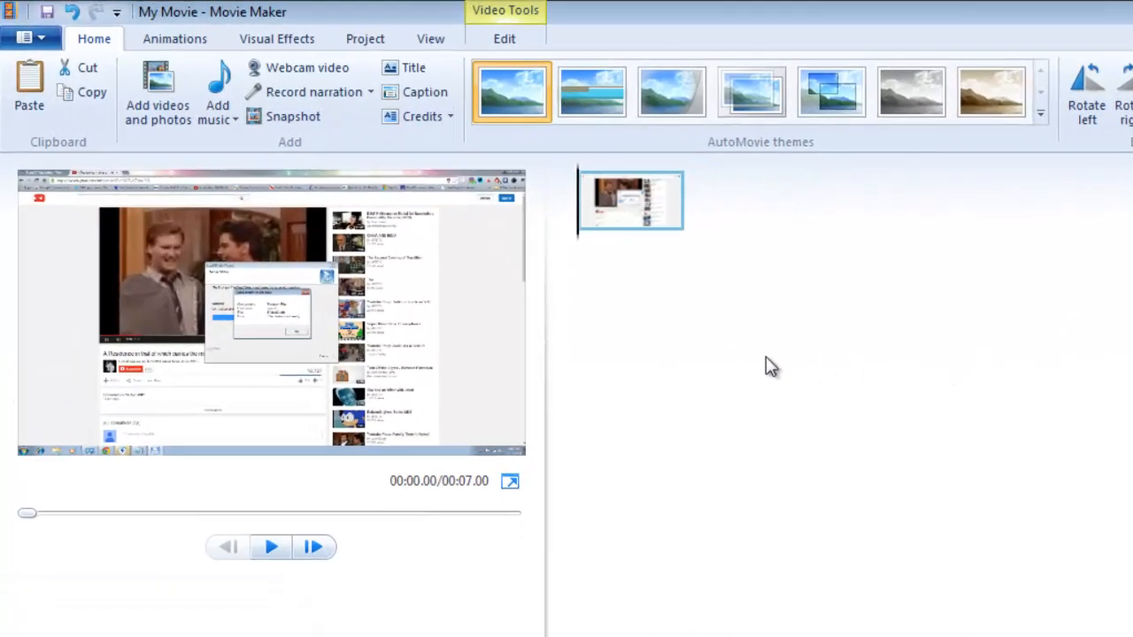
mouse_move(662, 310)
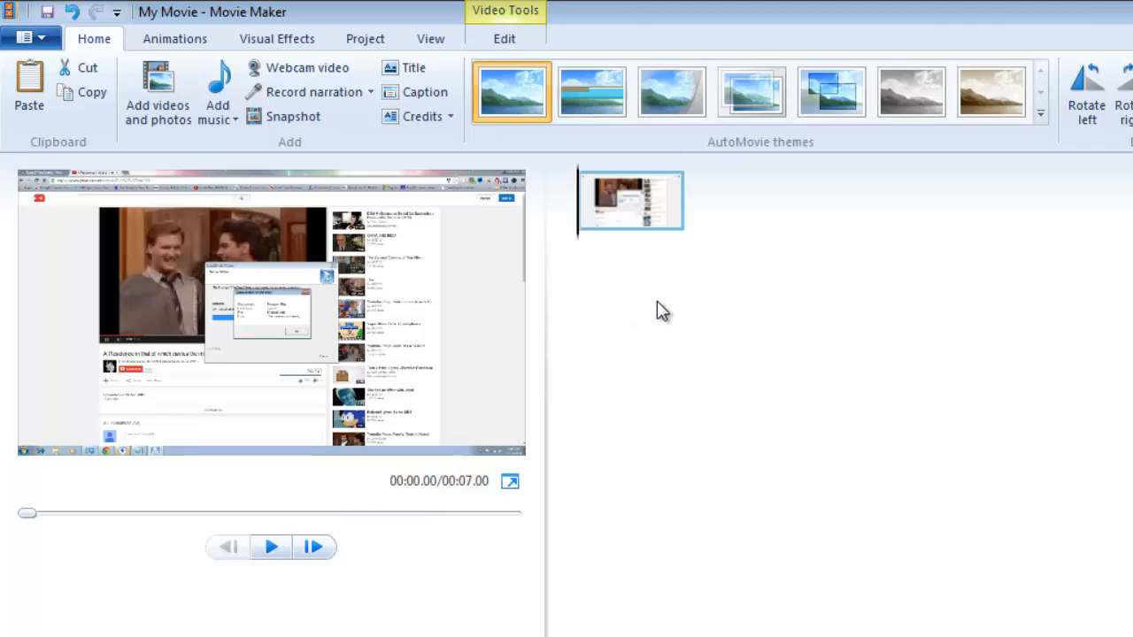
mouse_move(339, 113)
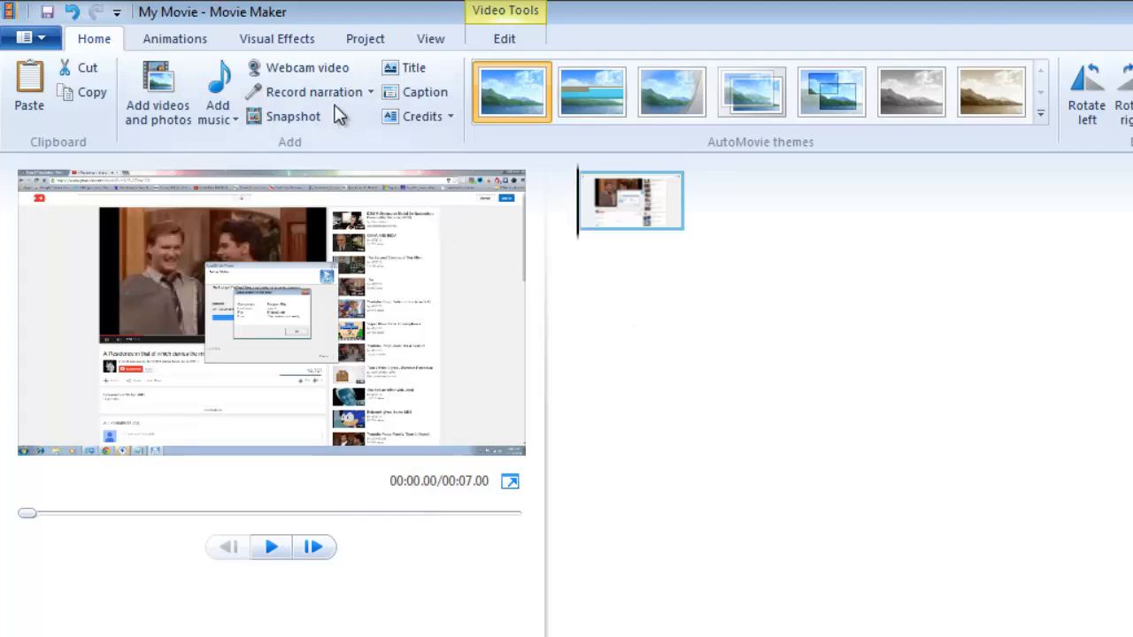
mouse_move(476, 140)
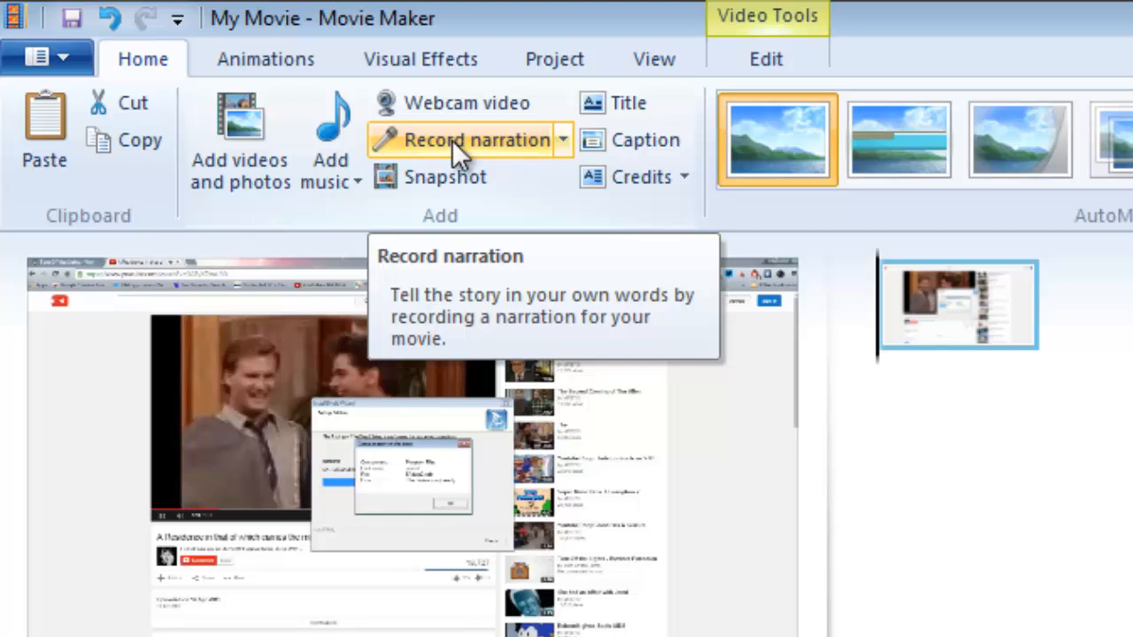
mouse_move(518, 168)
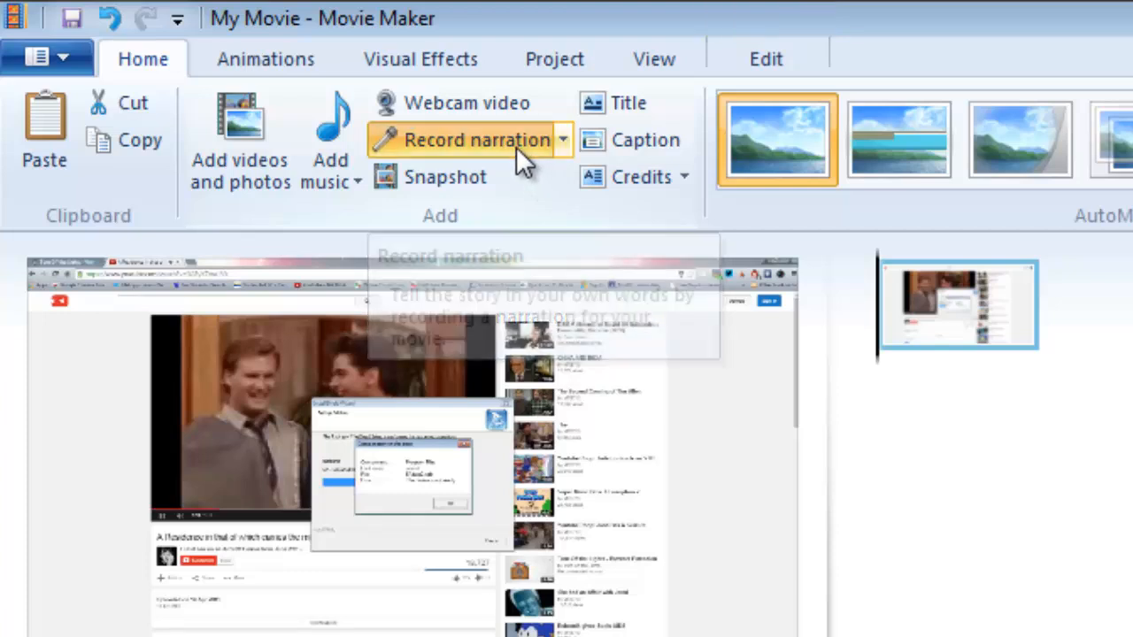
Step: Record a roughly nine-second voice narration with Record narration, then stop it
click(477, 139)
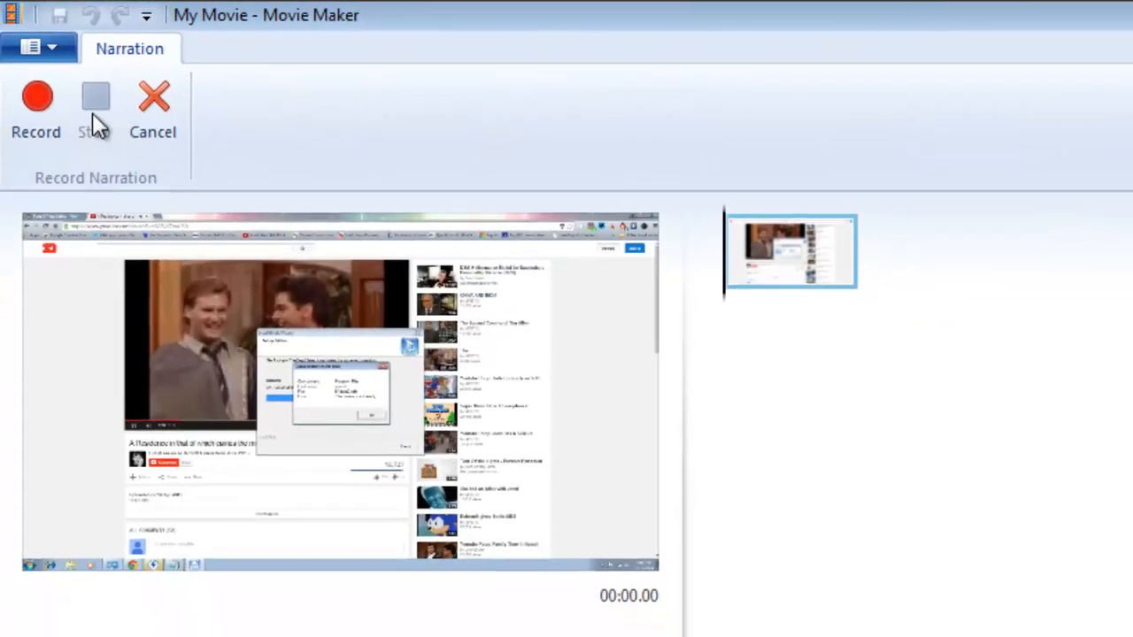
mouse_move(36, 106)
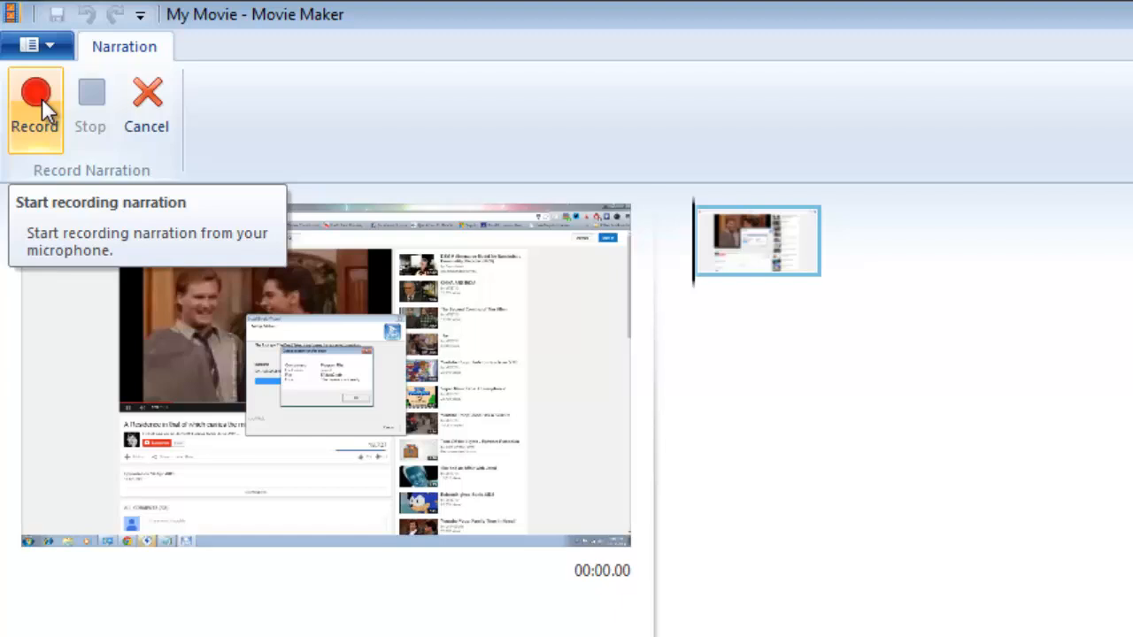
click(35, 106)
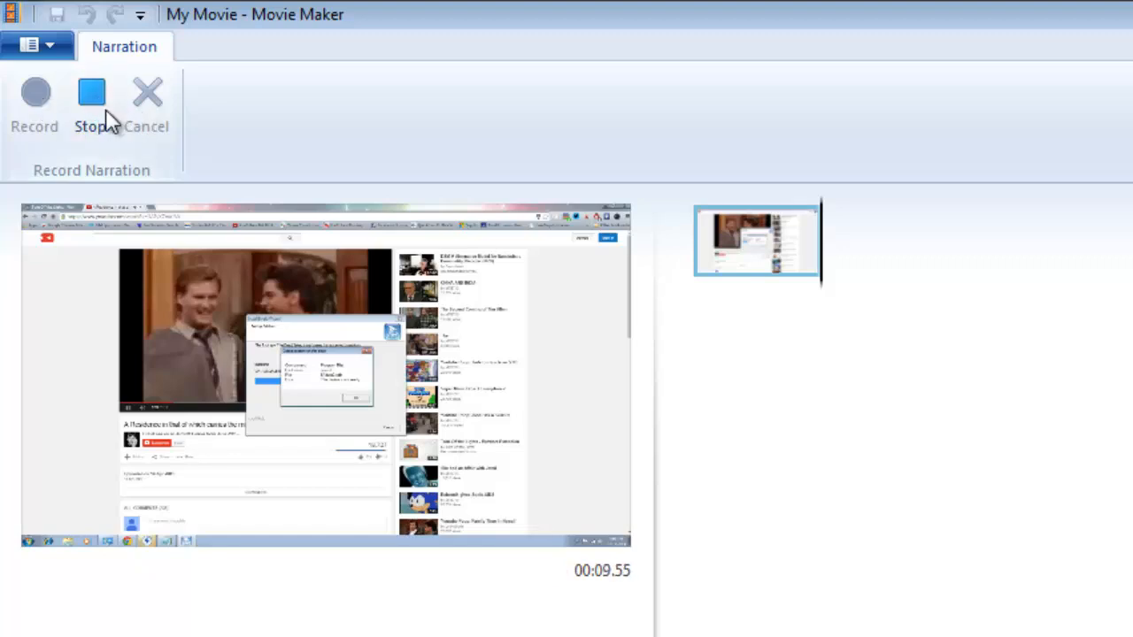
click(92, 102)
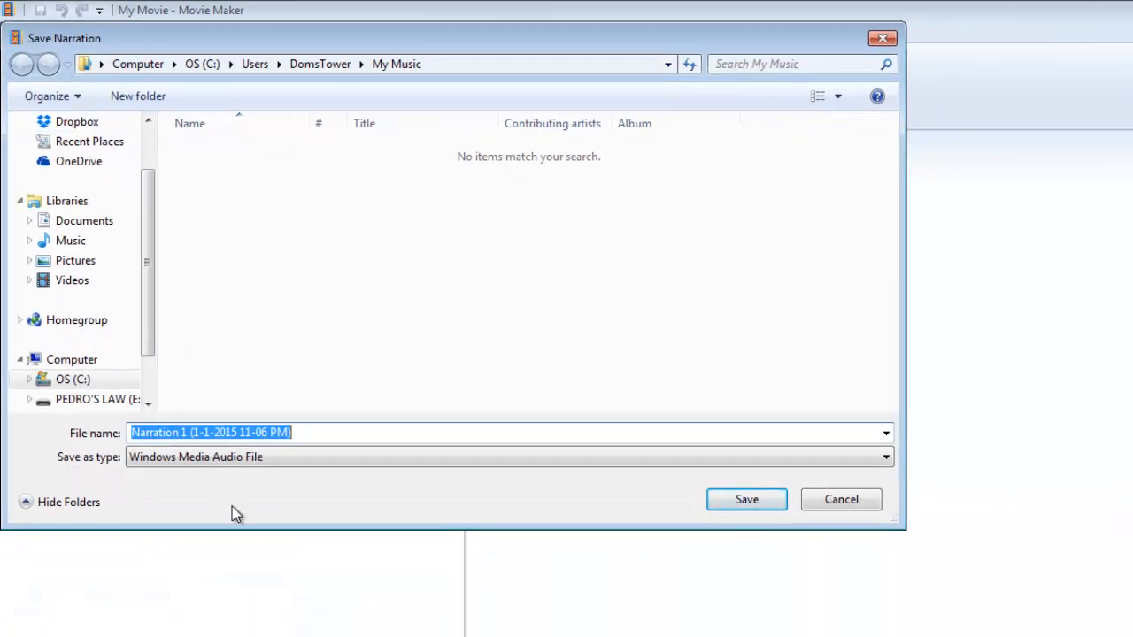
mouse_move(442, 481)
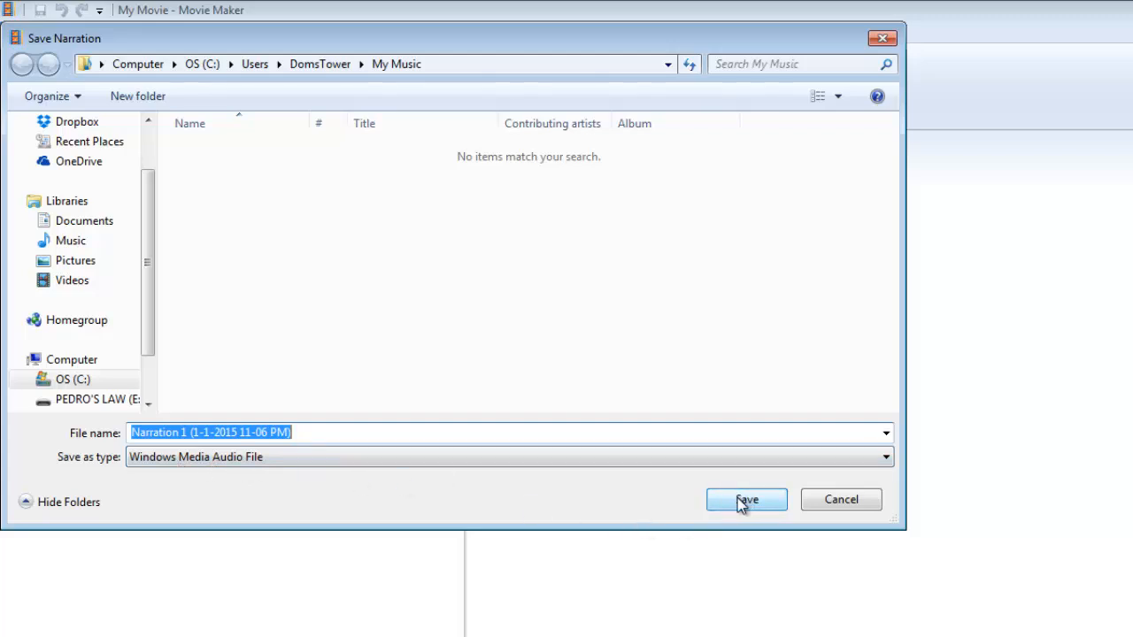
Step: Enter 'Test' as the narration's file name
text(Test)
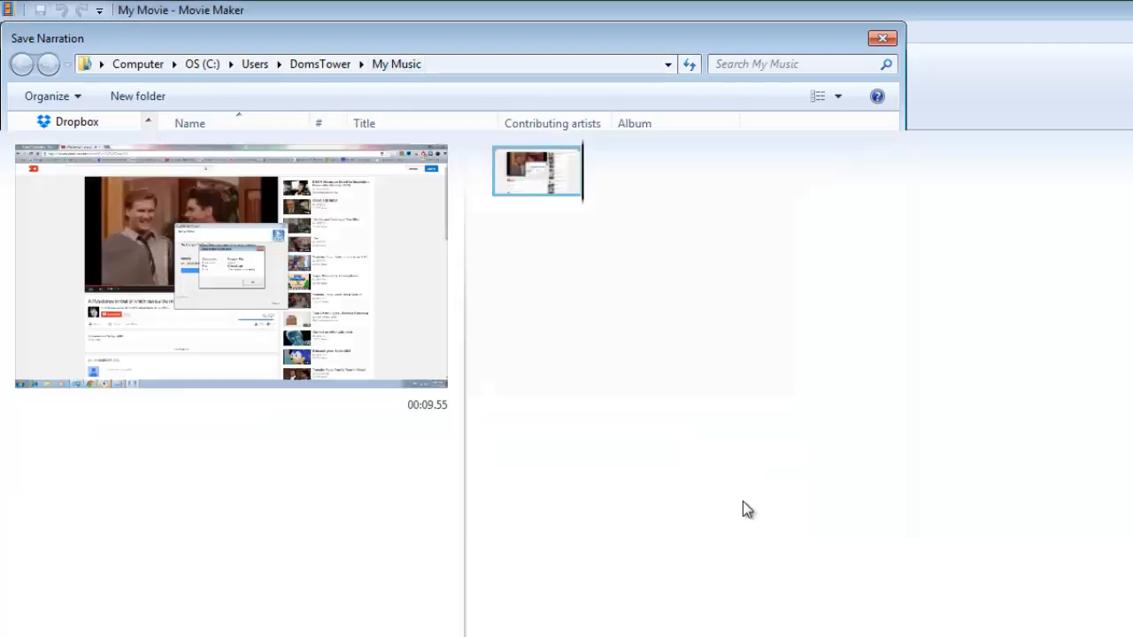
Step: Save the Test narration, then play and stop the clip preview with its narration
click(882, 38)
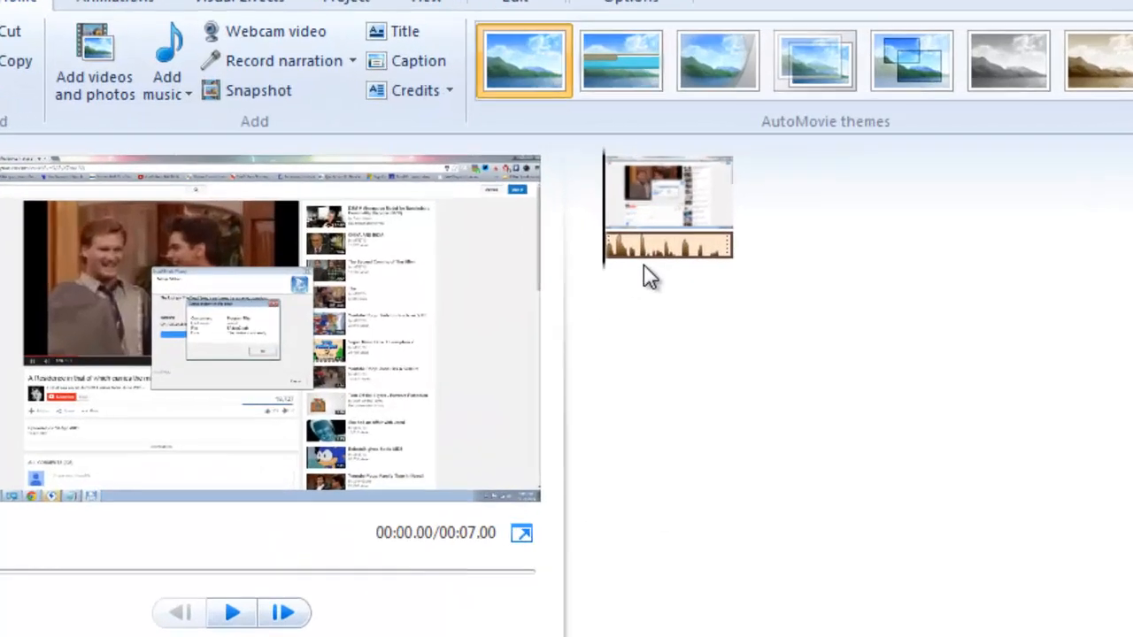
mouse_move(806, 278)
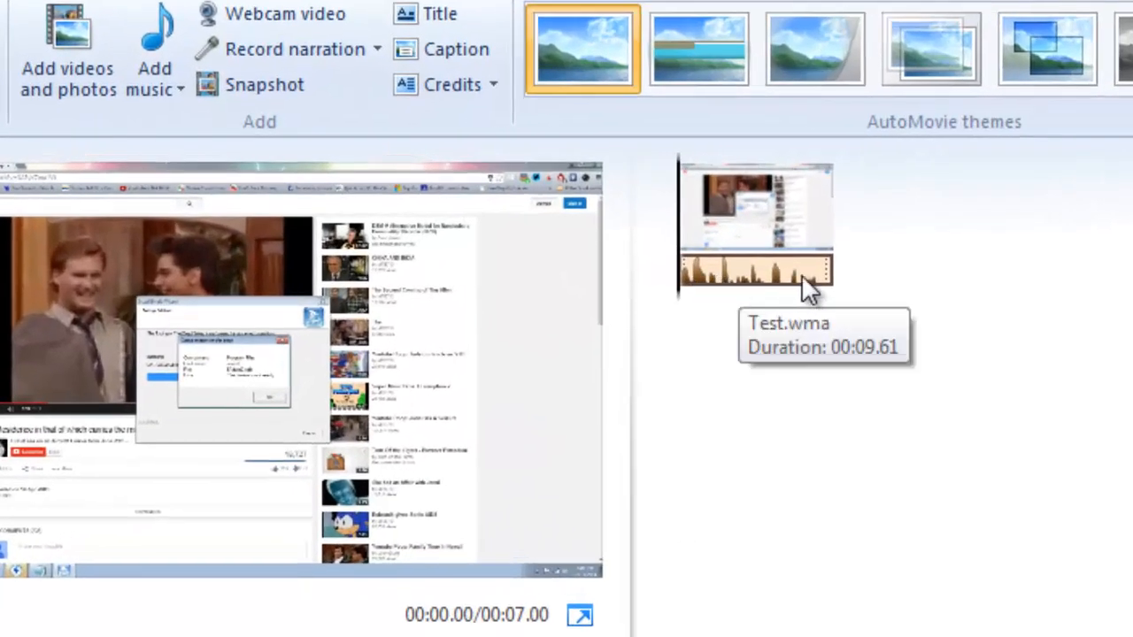
mouse_move(987, 221)
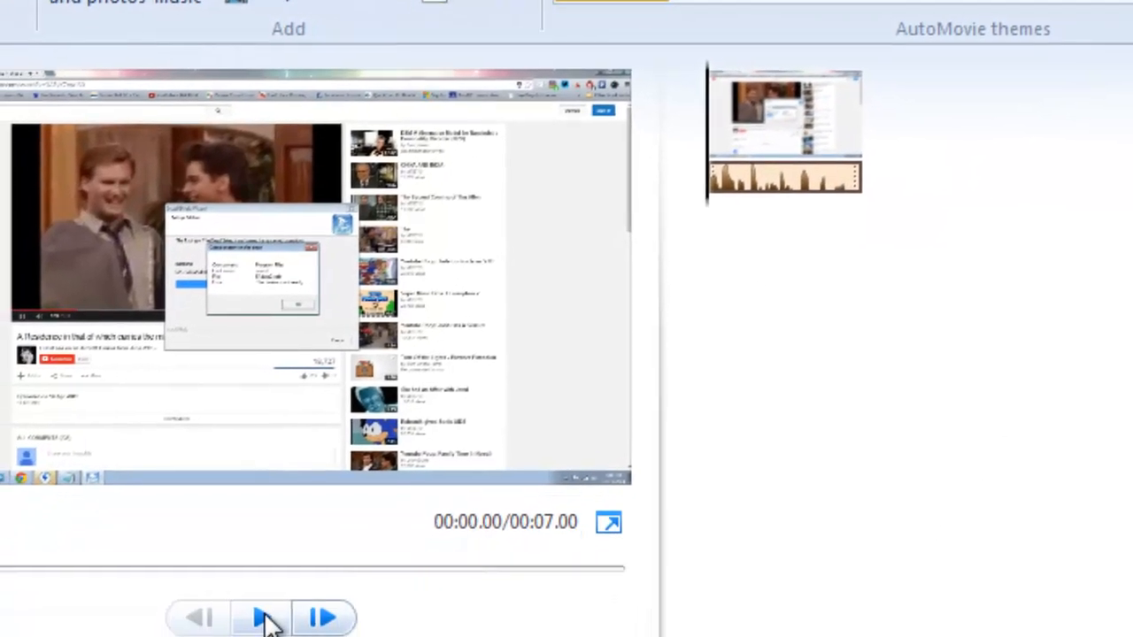
click(263, 617)
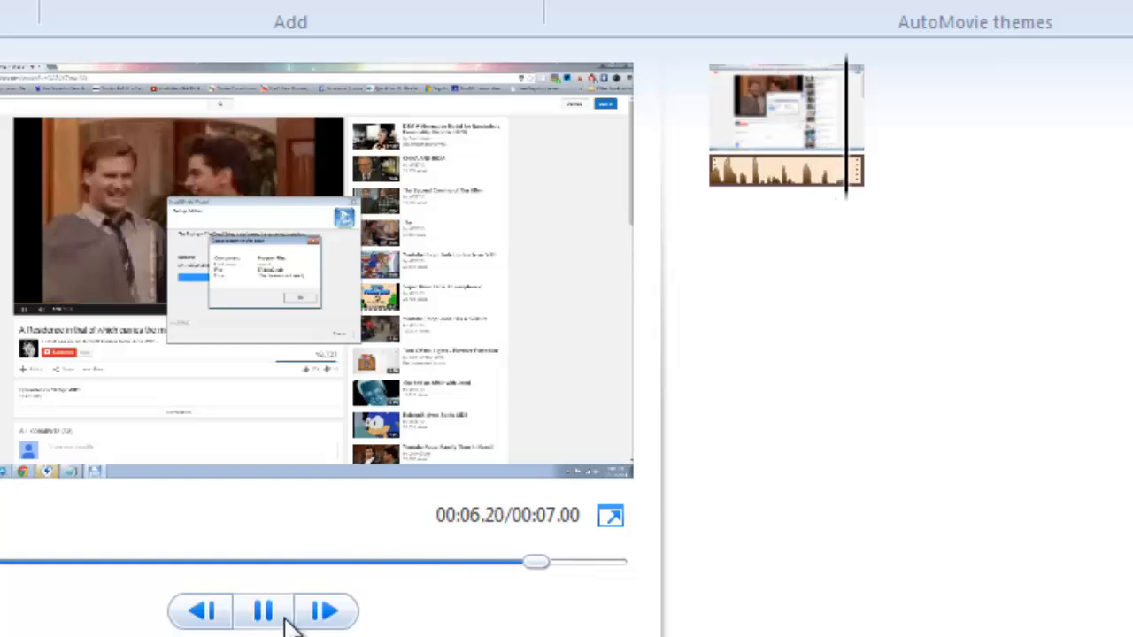
click(262, 611)
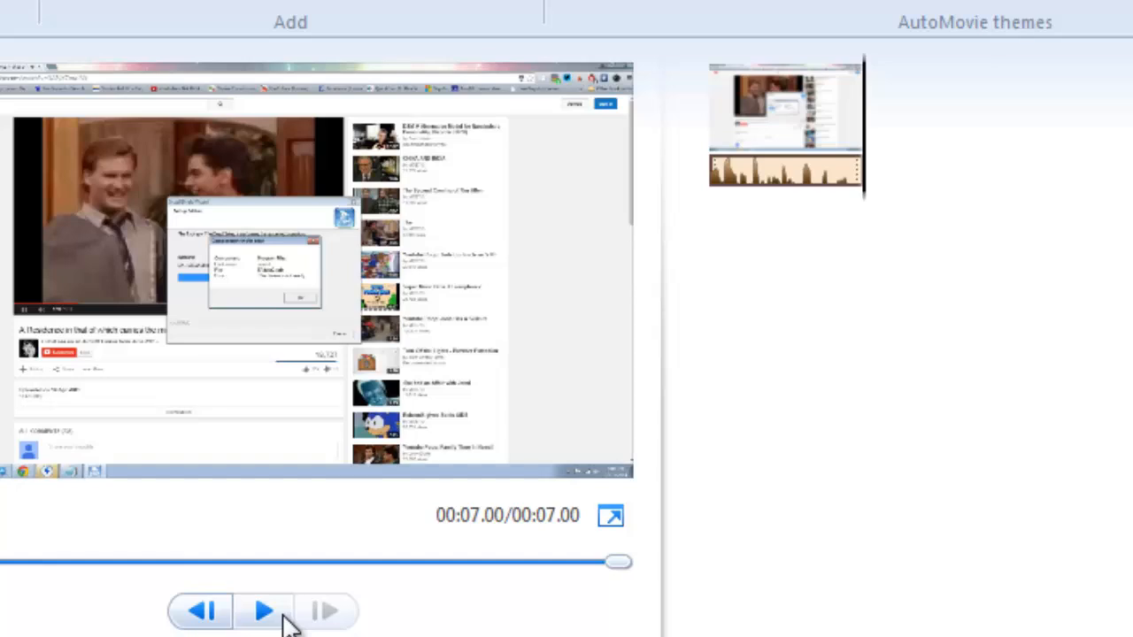
mouse_move(385, 310)
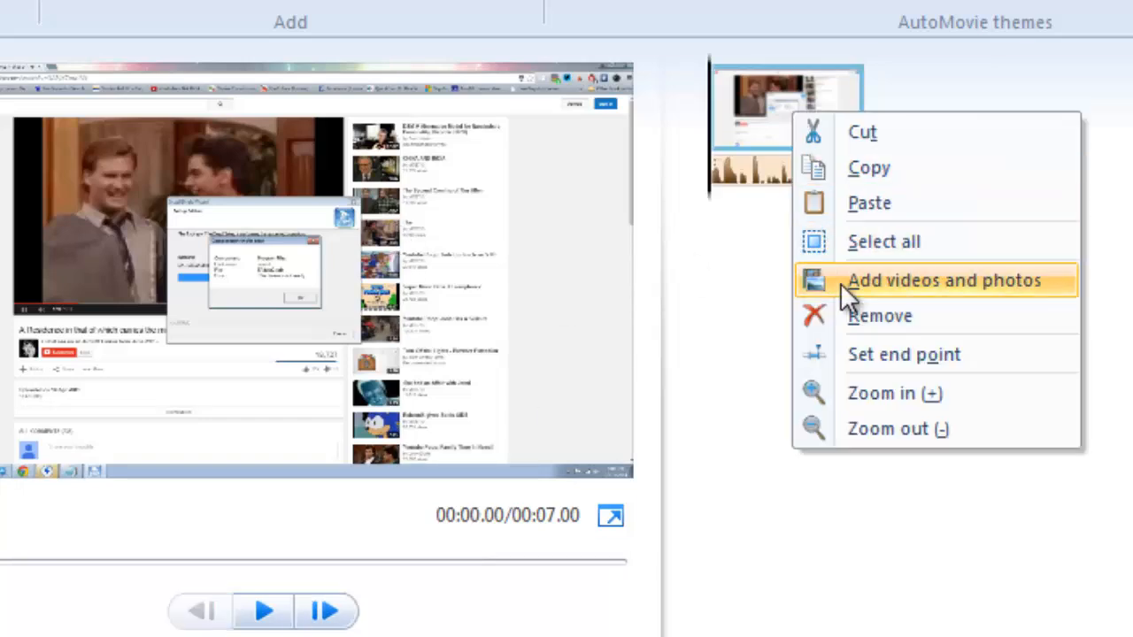
Step: Remove the clip and its narration track from the project
click(943, 280)
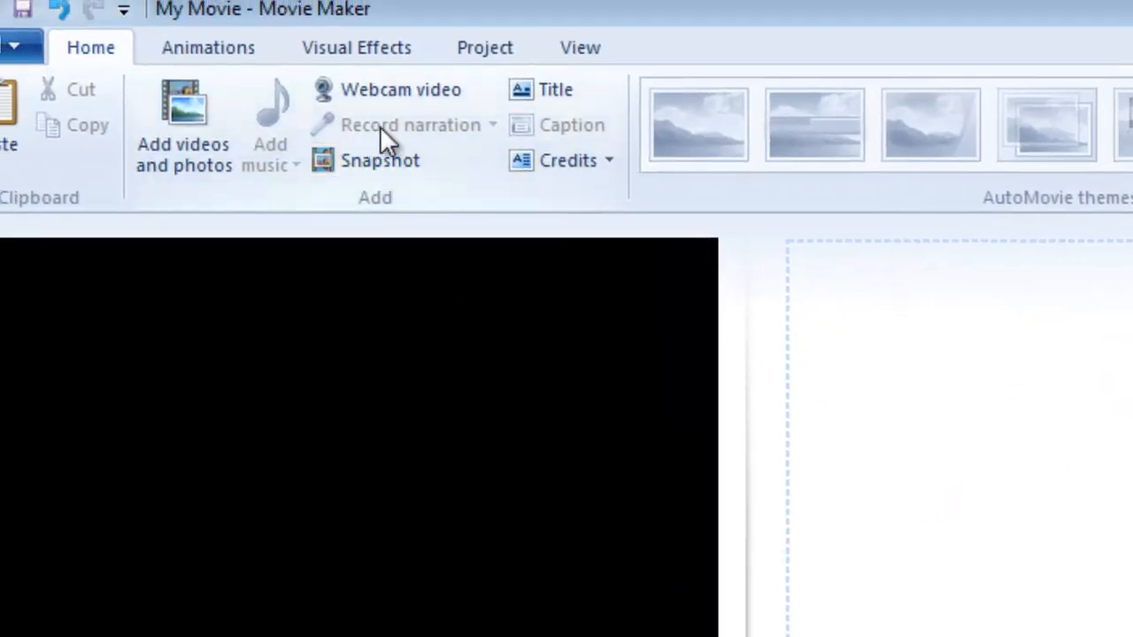
mouse_move(409, 125)
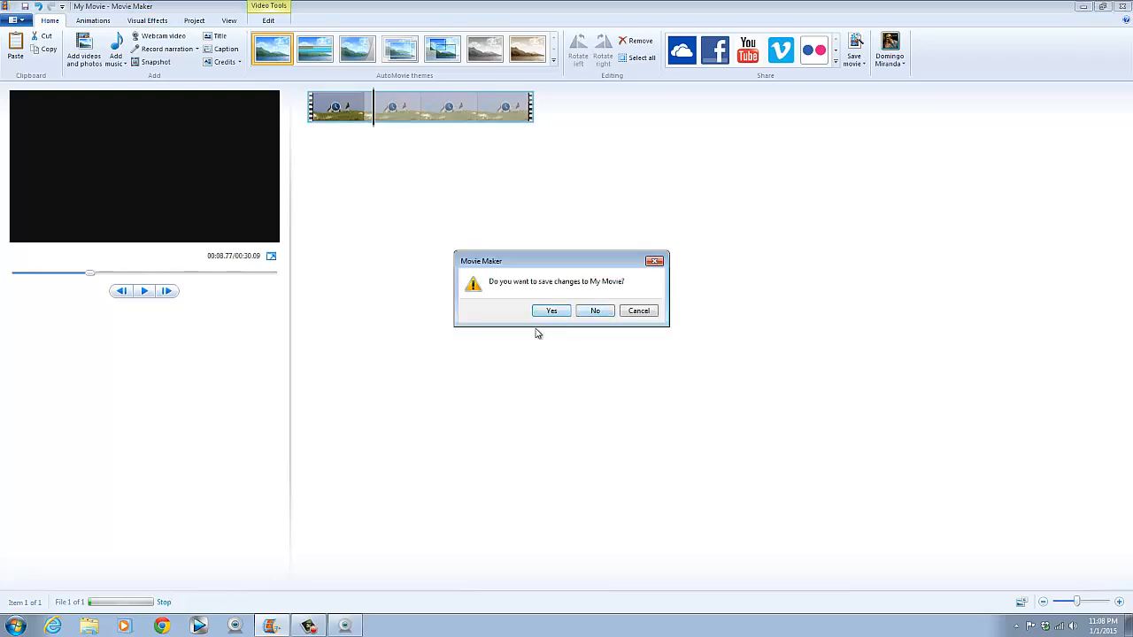
Step: Choose No at the save-changes prompt for My Movie
click(595, 310)
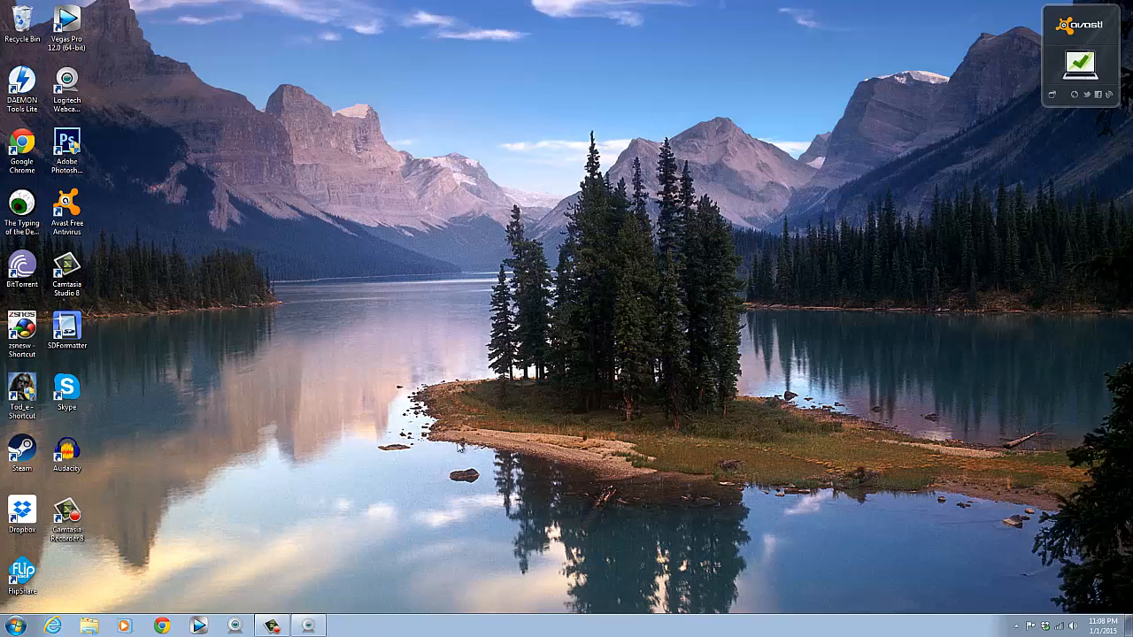
mouse_move(451, 448)
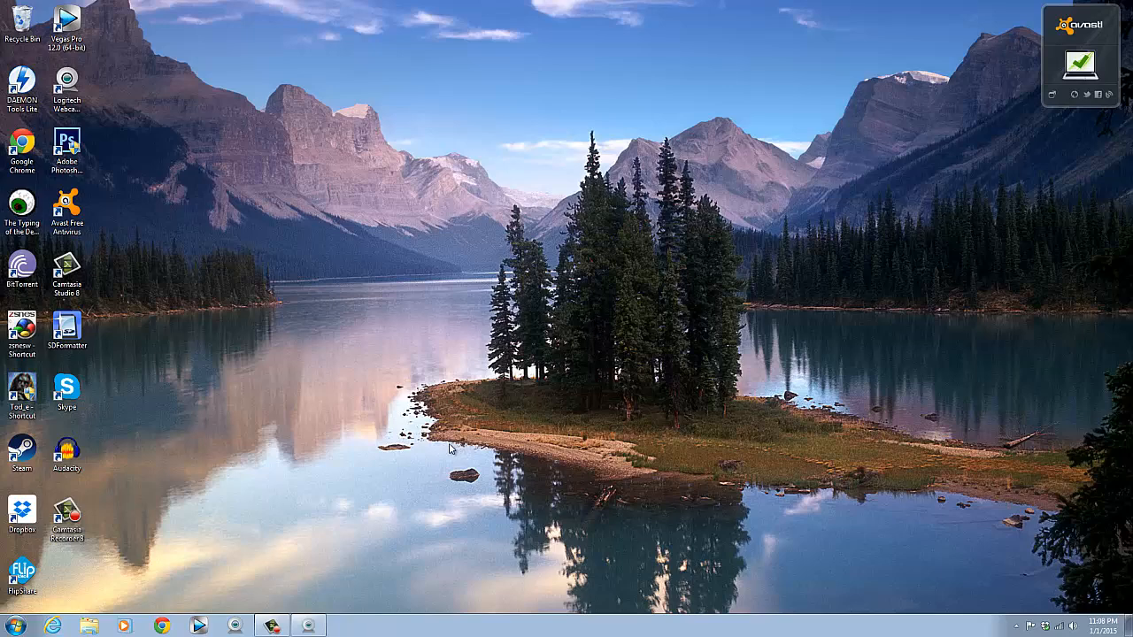
mouse_move(394, 472)
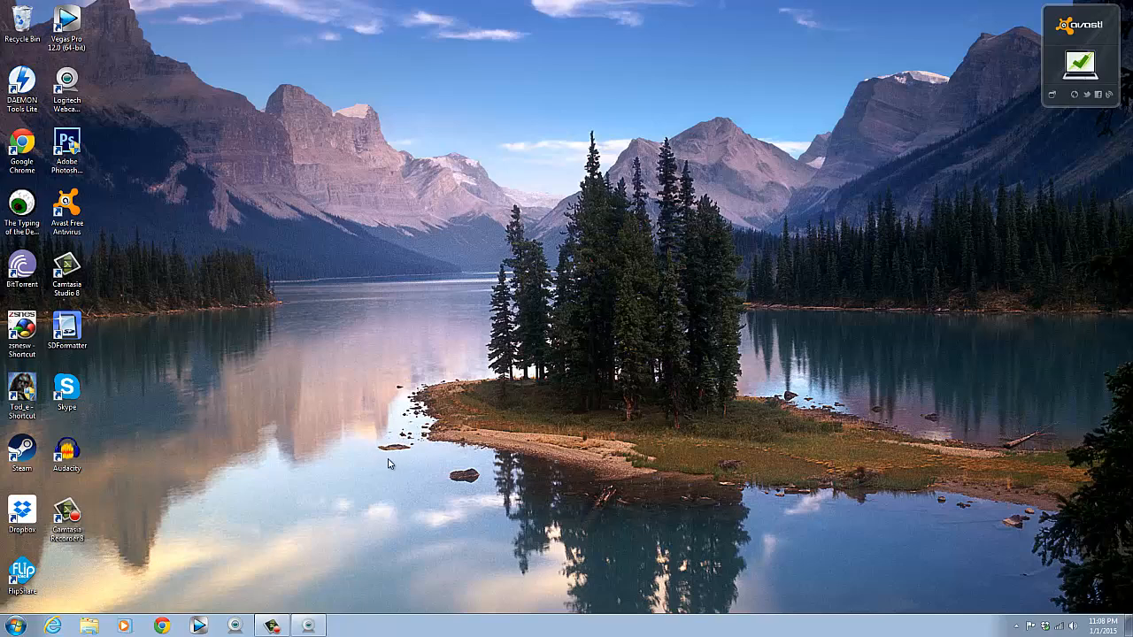
mouse_move(345, 499)
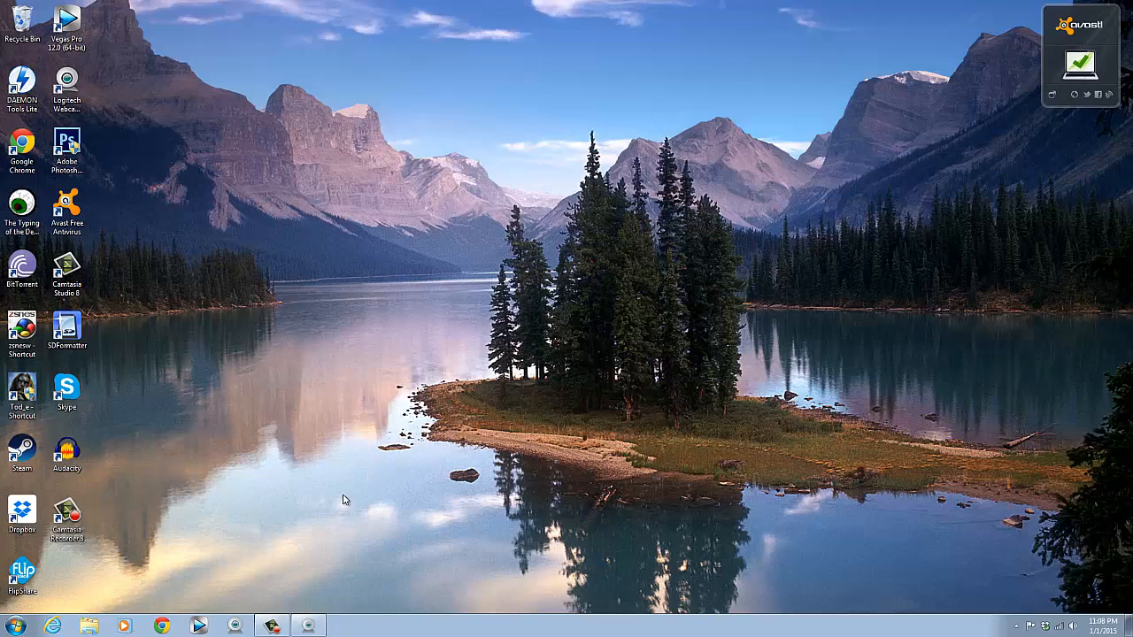
mouse_move(226, 575)
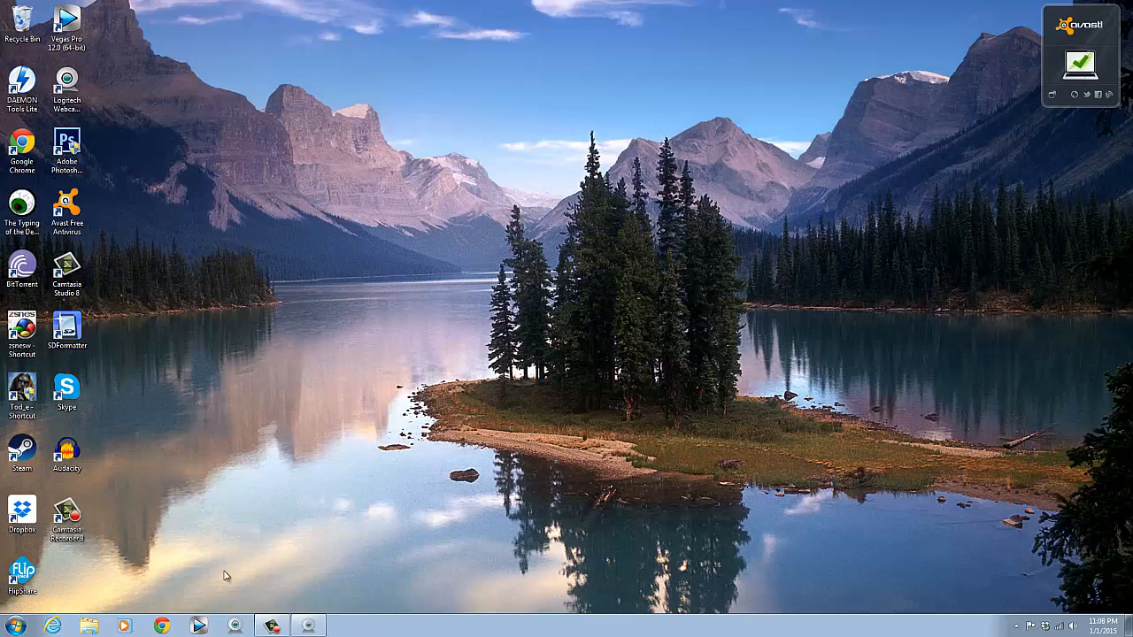